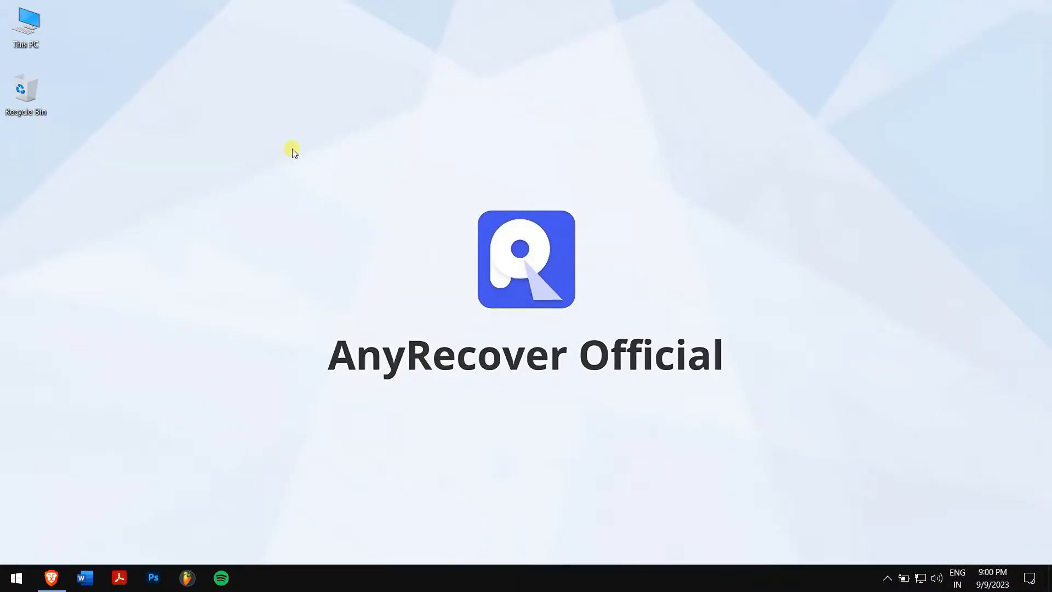
# Check the SD card in the file browser, then review the anyrecover.com homepage top to bottom
pyautogui.doubleClick(26, 26)
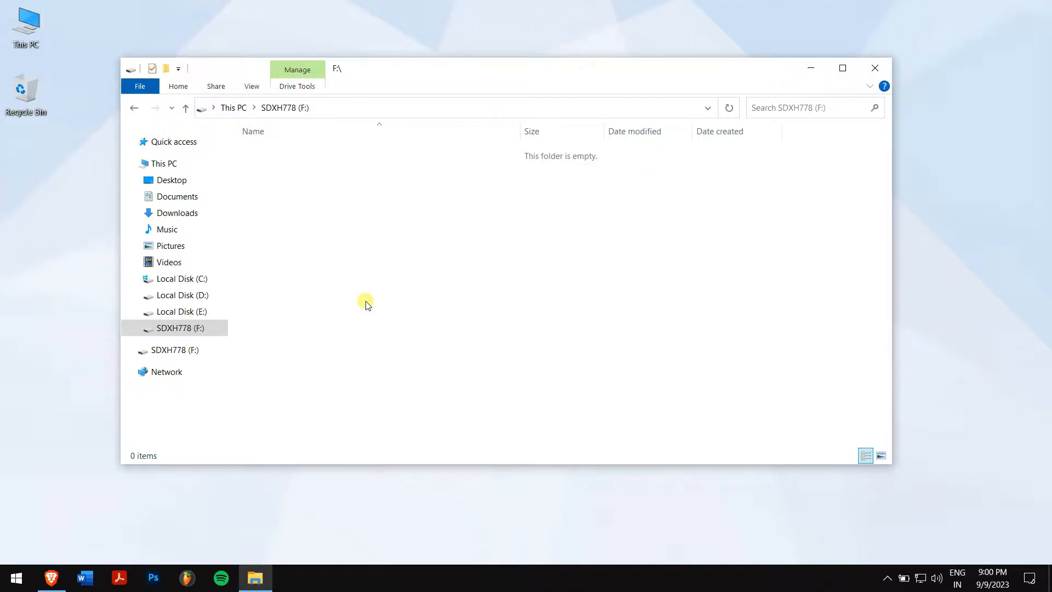
pyautogui.moveTo(862, 84)
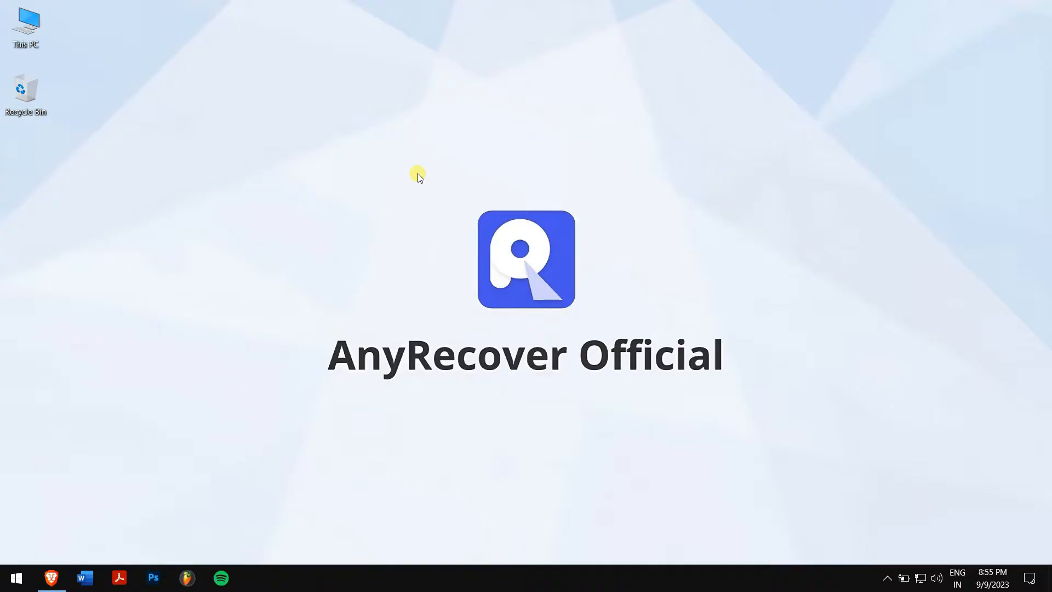
pyautogui.moveTo(378, 220)
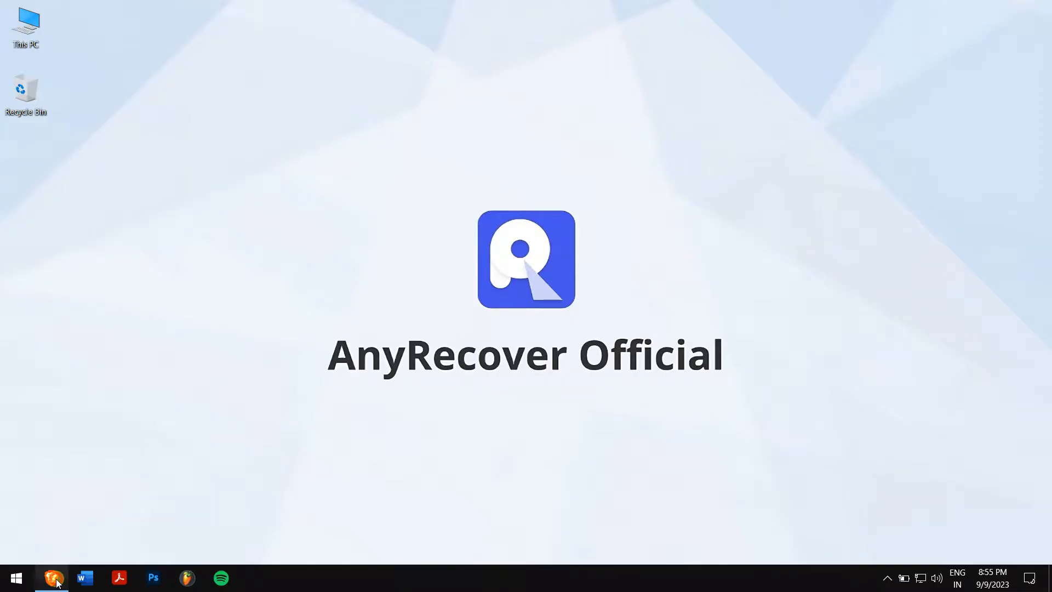
pyautogui.click(52, 578)
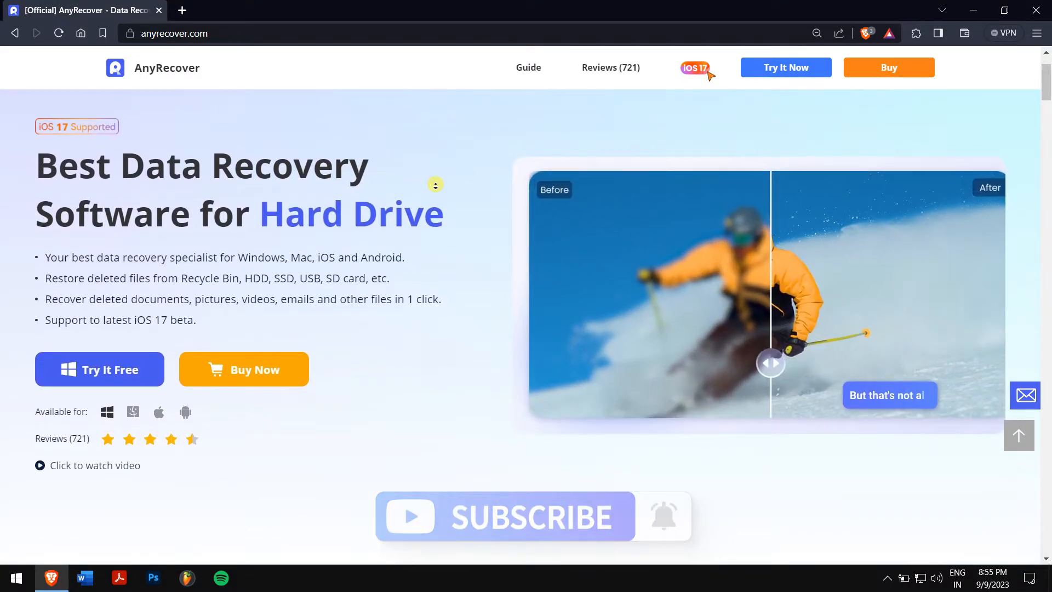
pyautogui.scroll(-3)
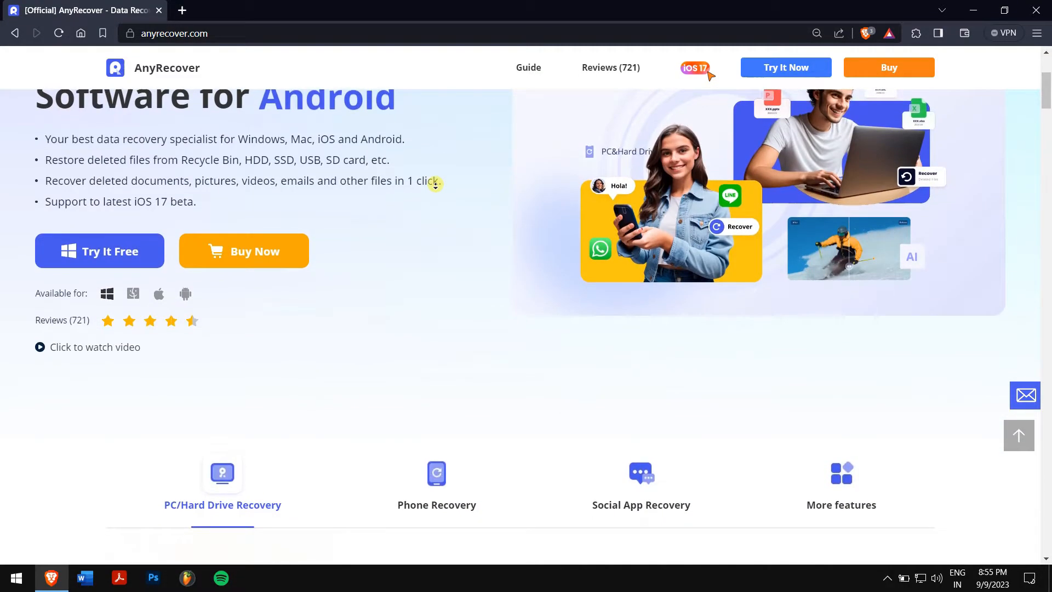
pyautogui.scroll(-3)
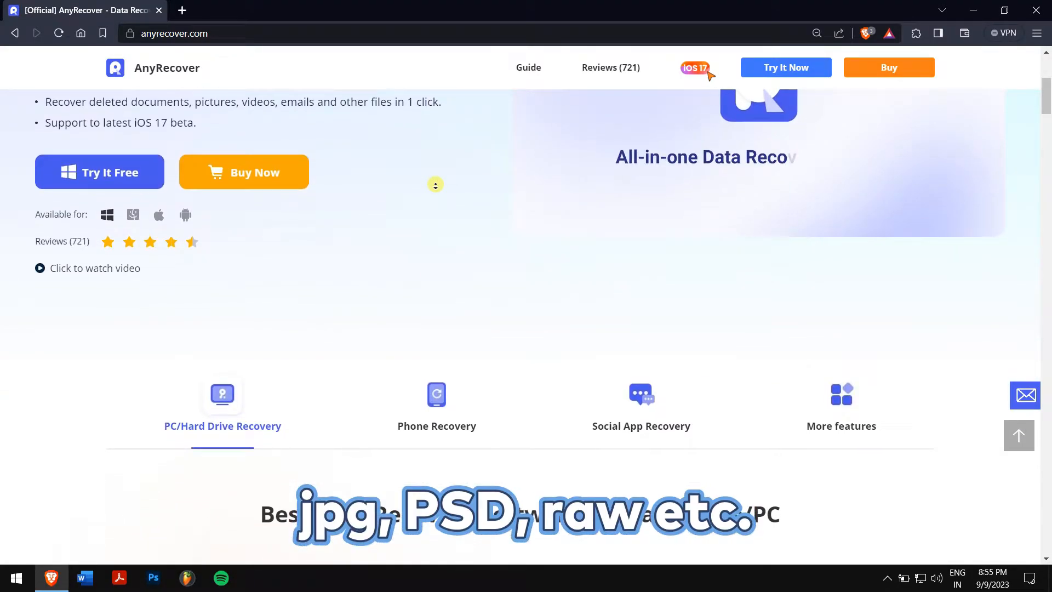
pyautogui.scroll(-3)
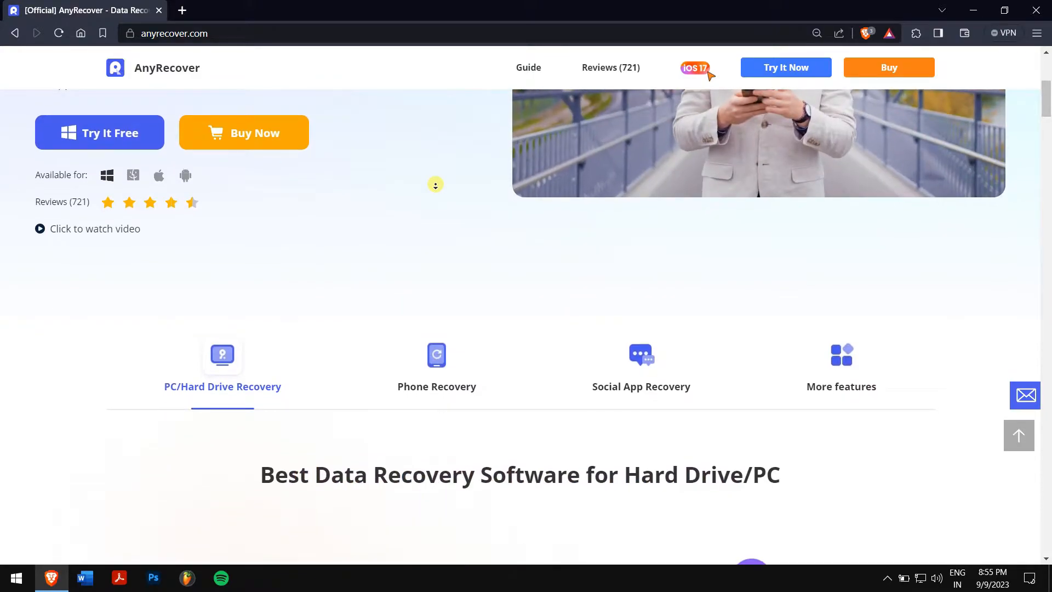
pyautogui.scroll(-3)
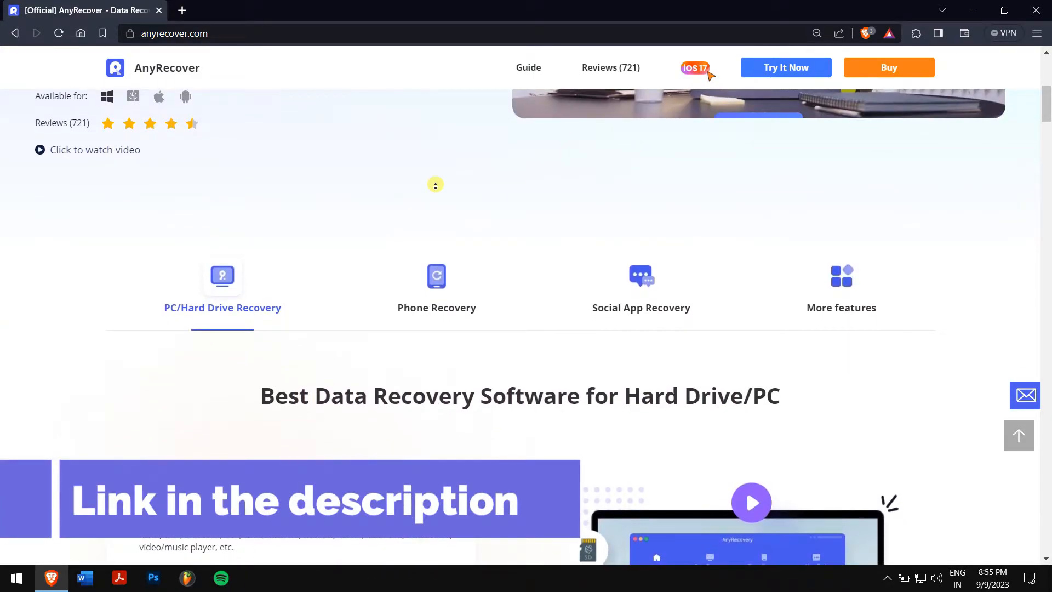
pyautogui.scroll(-3)
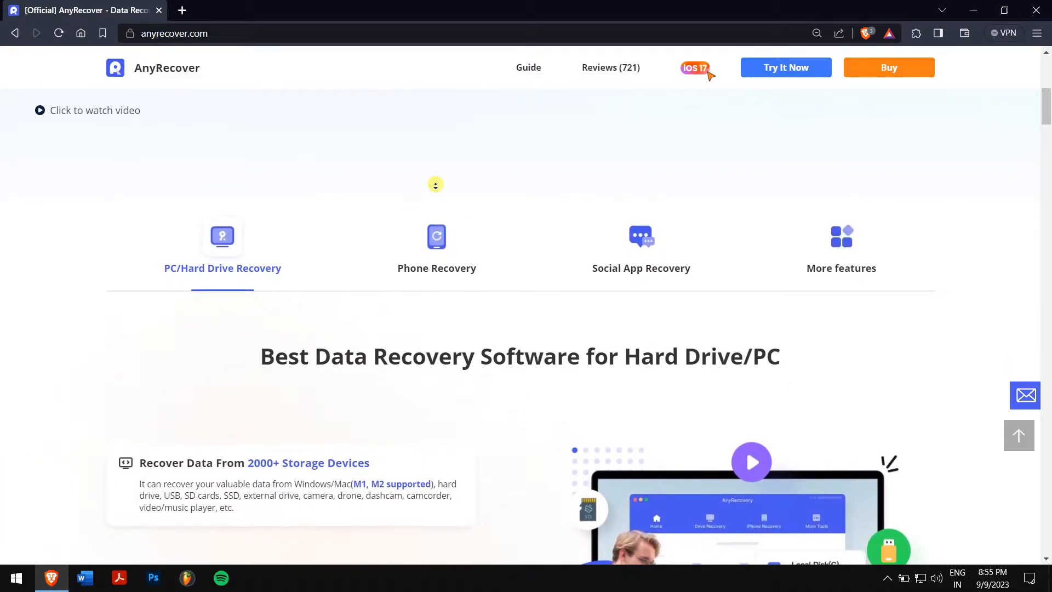
pyautogui.scroll(-3)
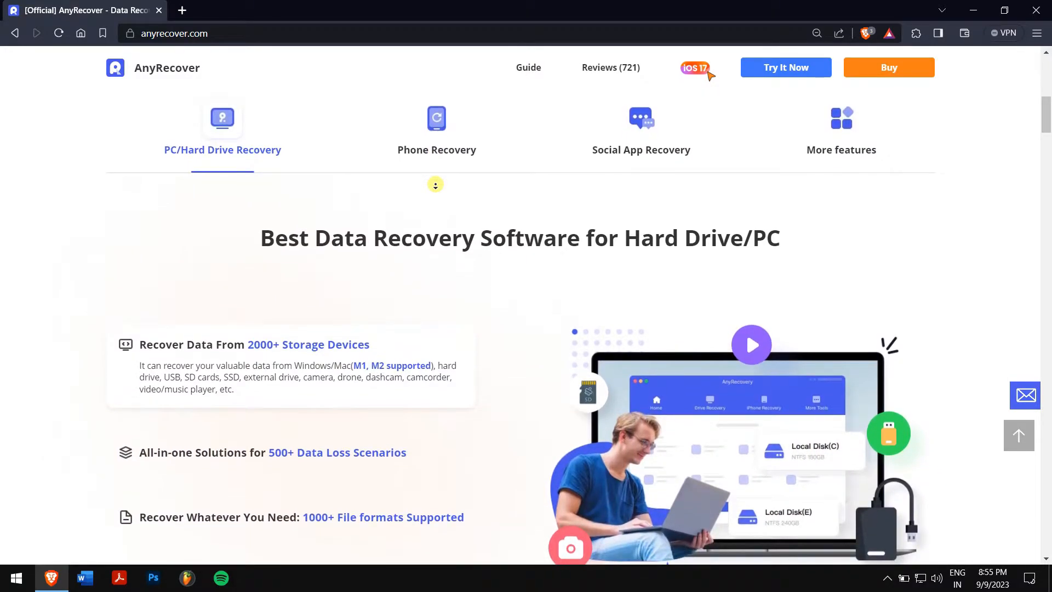
pyautogui.scroll(-3)
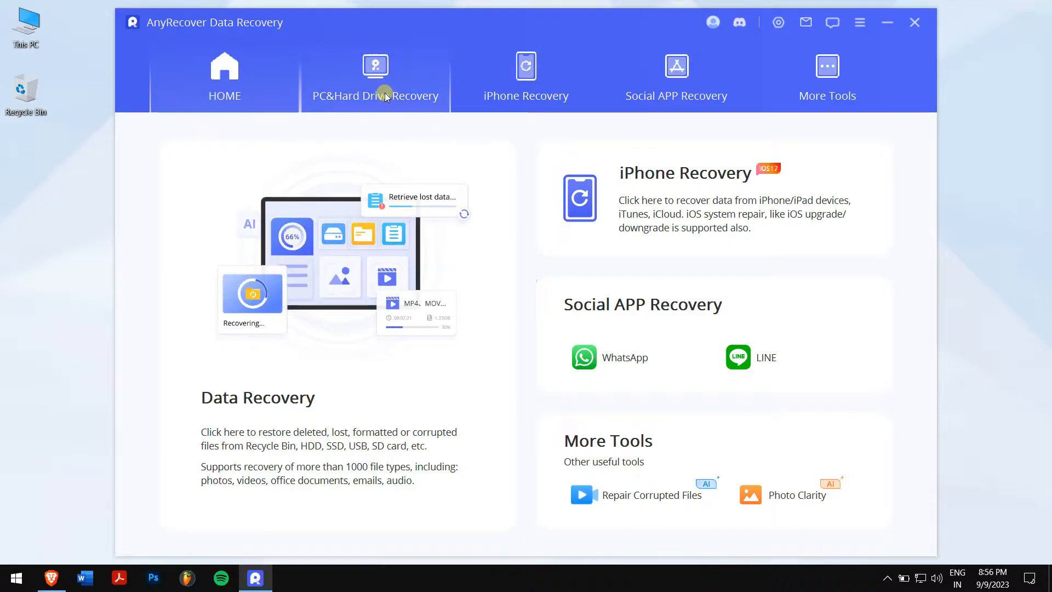
# Scan the SDXH778 (F:) card for deleted files and select all 27 found files
pyautogui.click(375, 77)
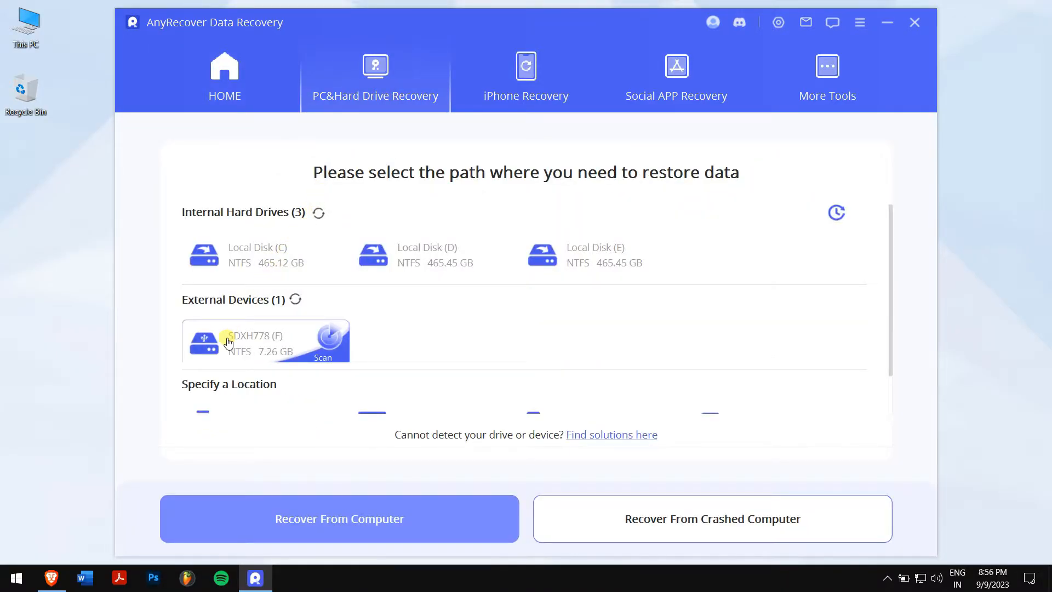
pyautogui.click(322, 340)
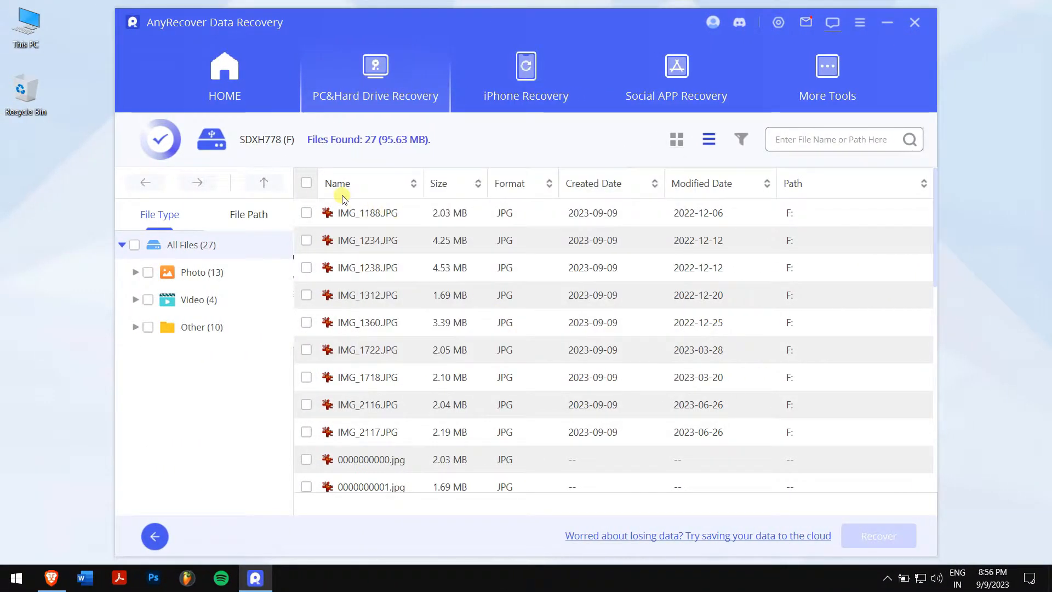
pyautogui.click(306, 183)
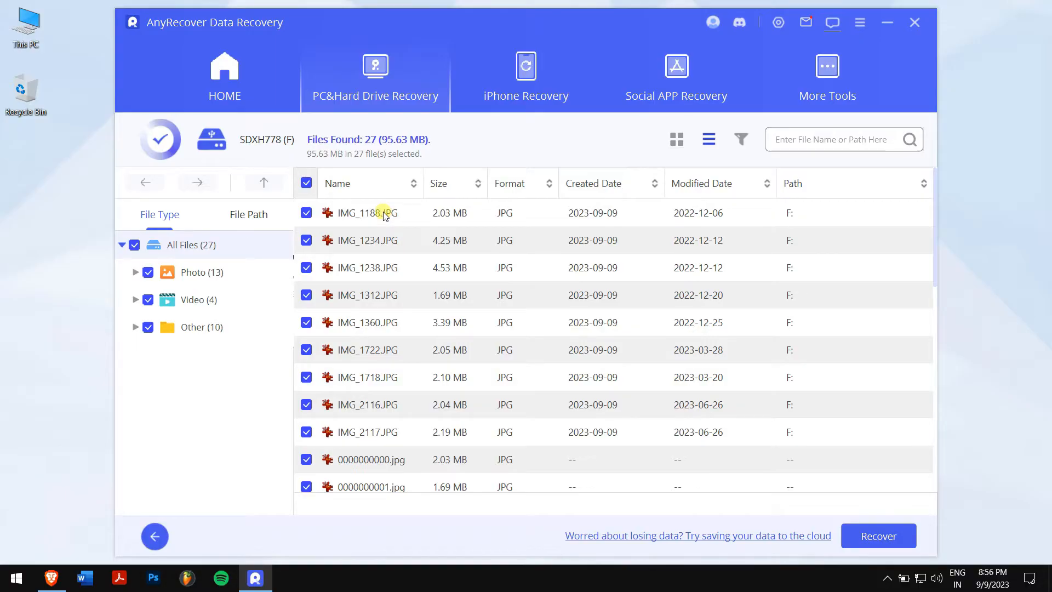
# Preview and rotate photo IMG_1188.JPG, then view the found files as thumbnails
pyautogui.click(878, 536)
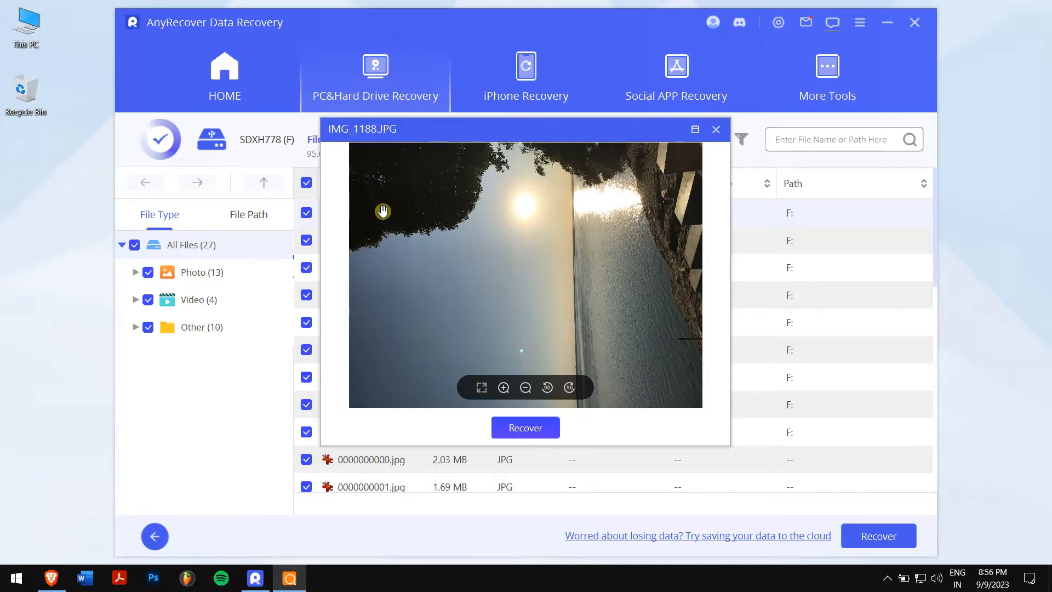
pyautogui.click(569, 387)
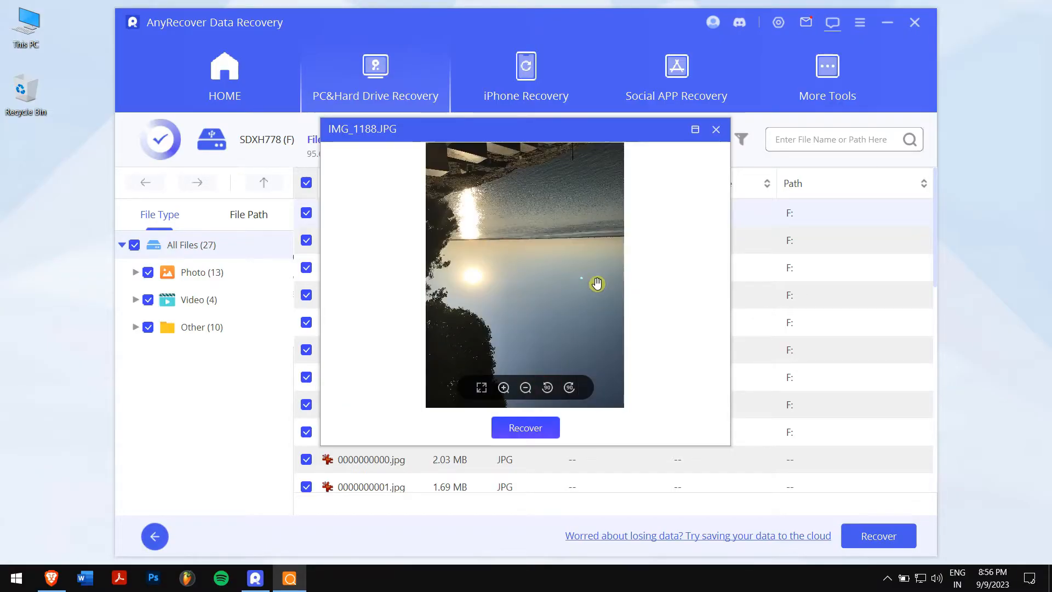
pyautogui.click(716, 129)
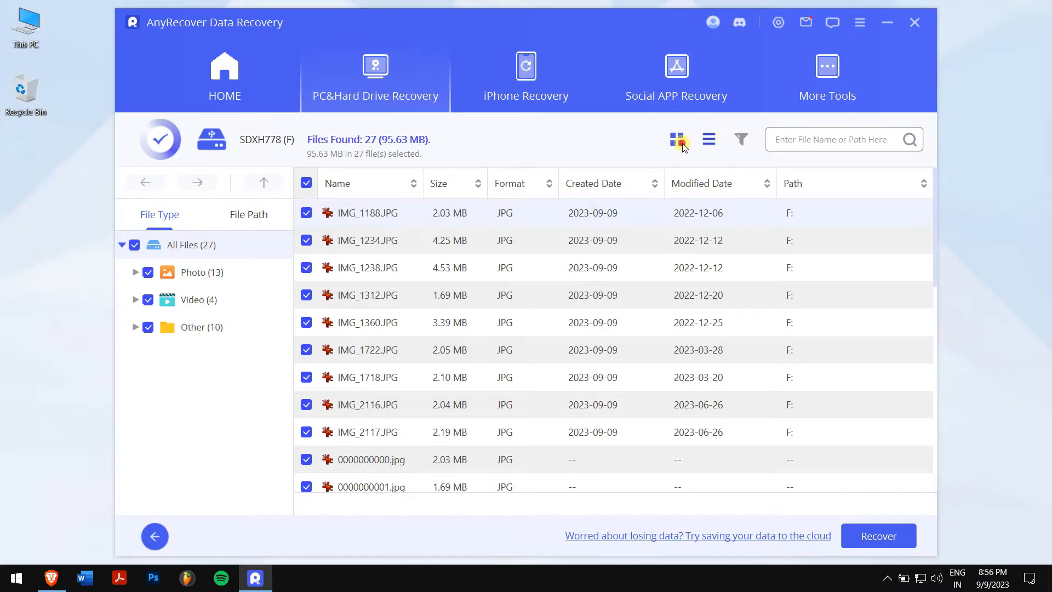
pyautogui.click(677, 140)
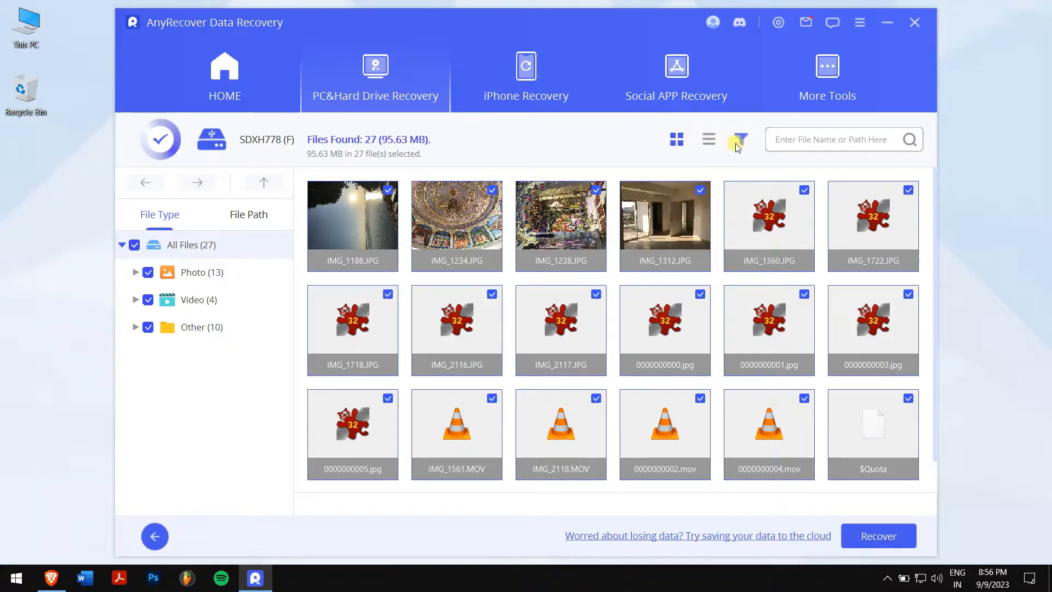
# Filter the found files by File Status 'All files' and Modified Date 'All date'
pyautogui.click(738, 139)
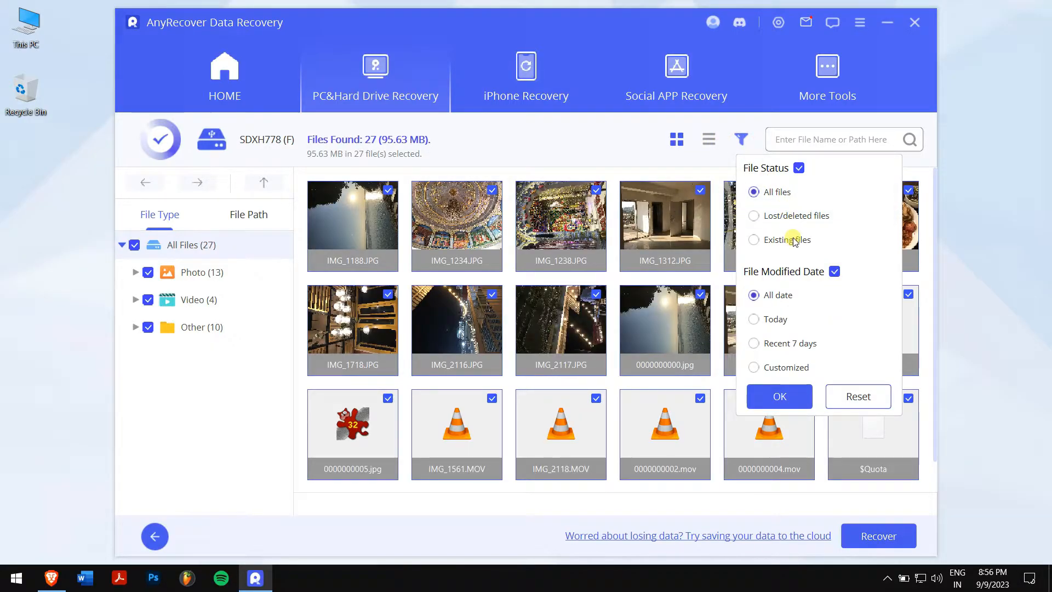
pyautogui.click(779, 396)
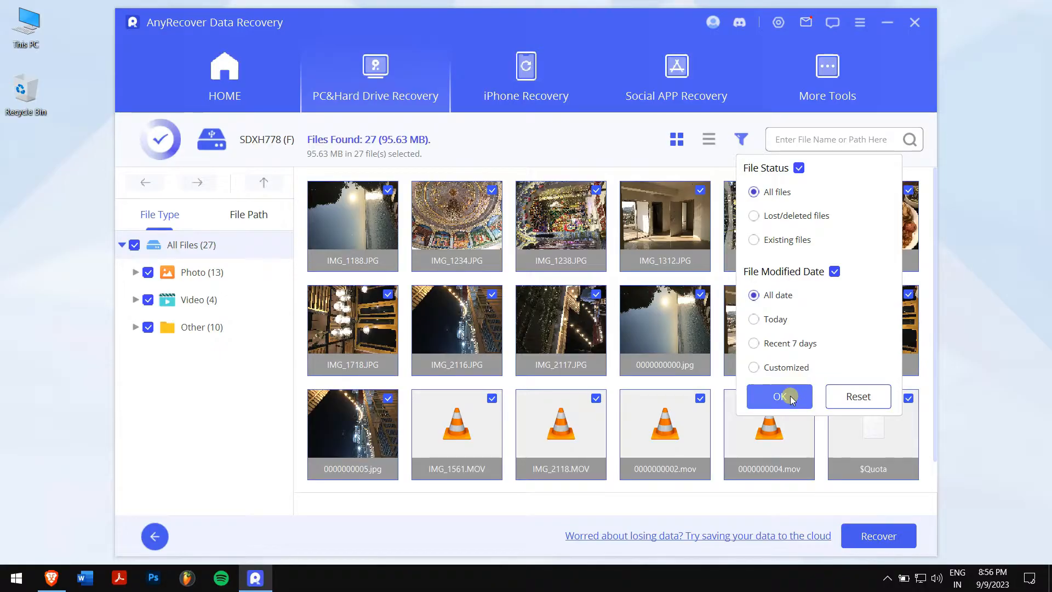
pyautogui.click(778, 396)
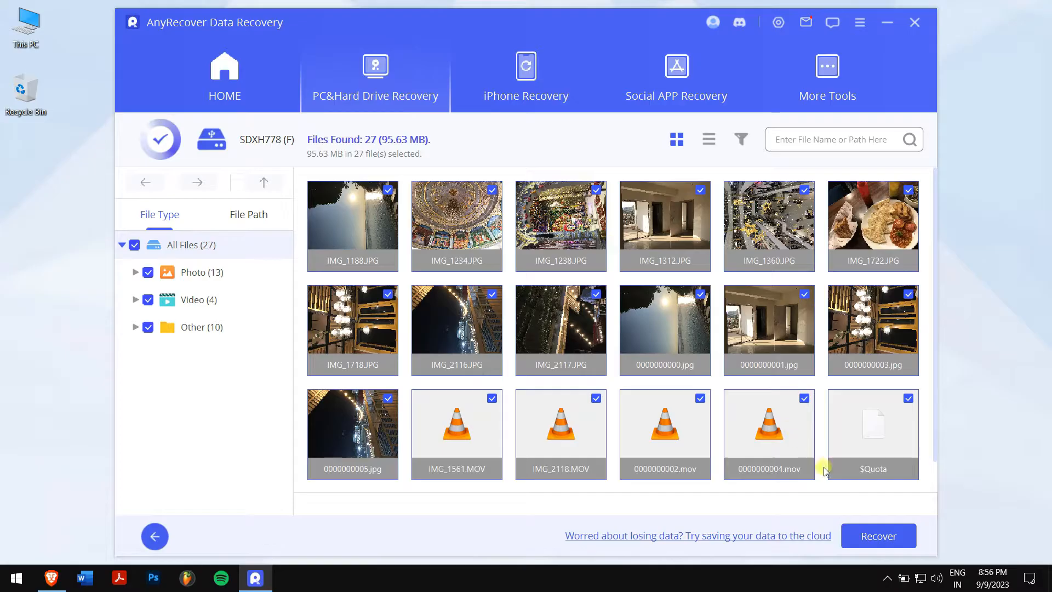
# Recover the checked files to Local Disk (D:) as the destination folder
pyautogui.click(878, 536)
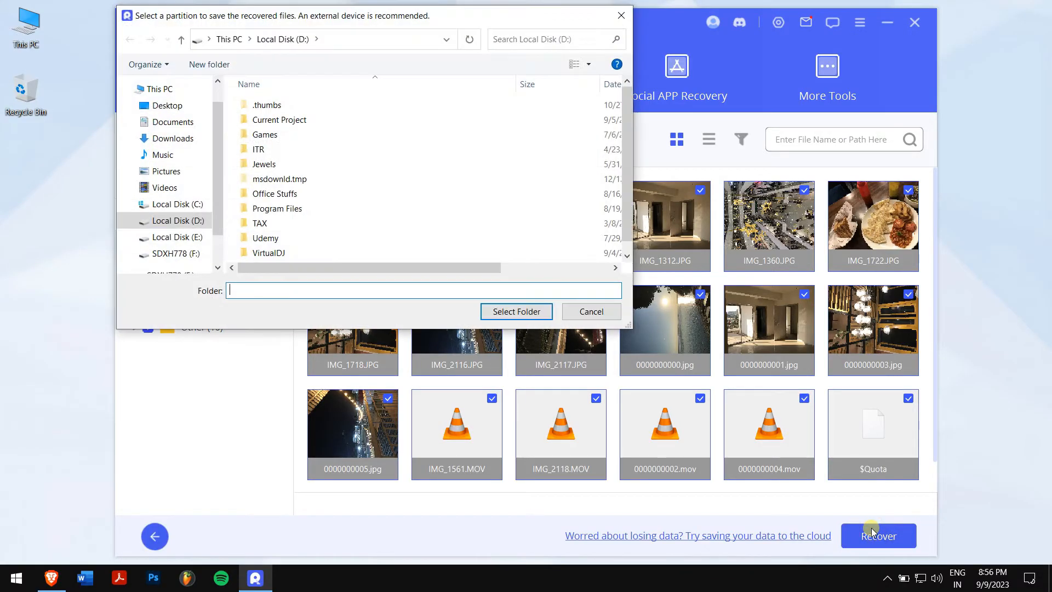
pyautogui.click(178, 236)
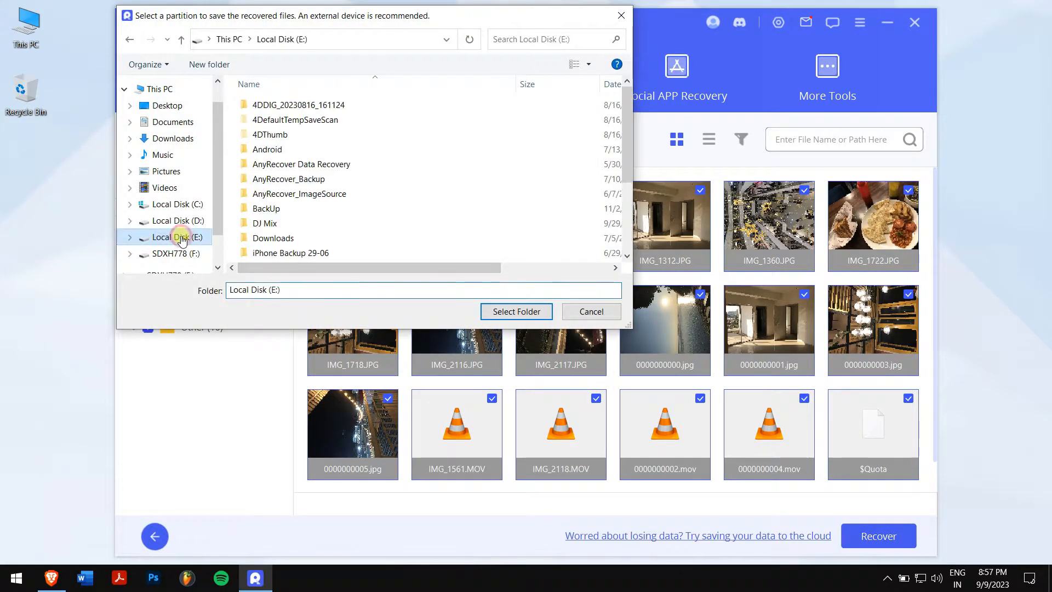
pyautogui.click(179, 221)
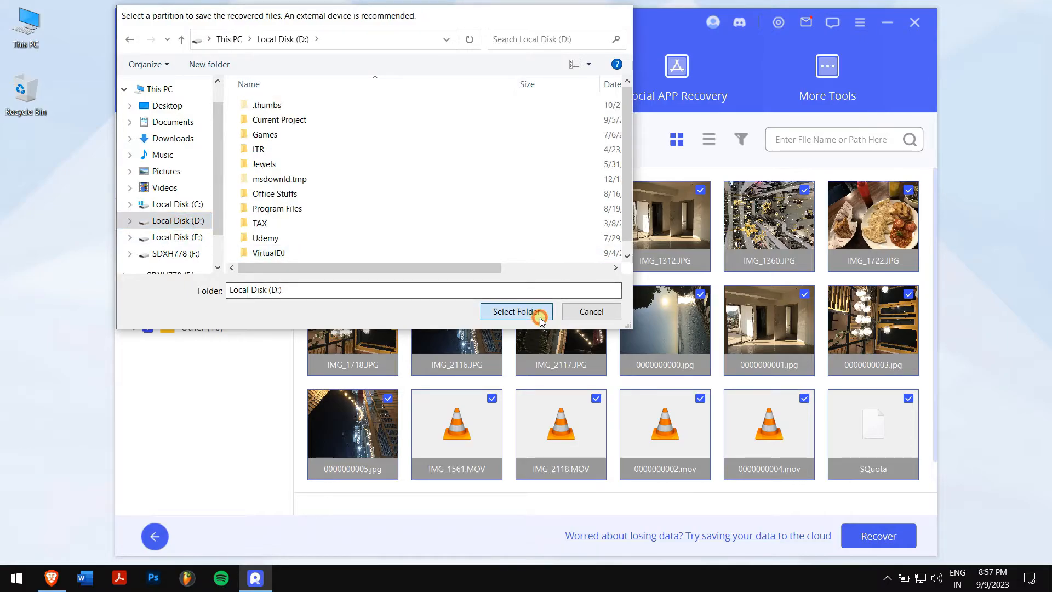
pyautogui.click(515, 311)
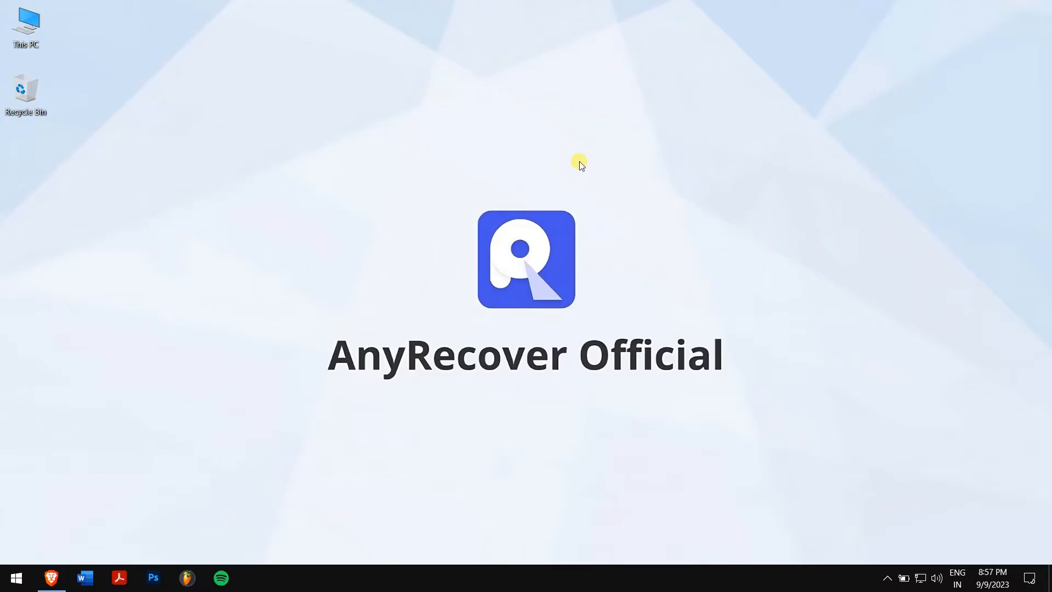
pyautogui.moveTo(148, 258)
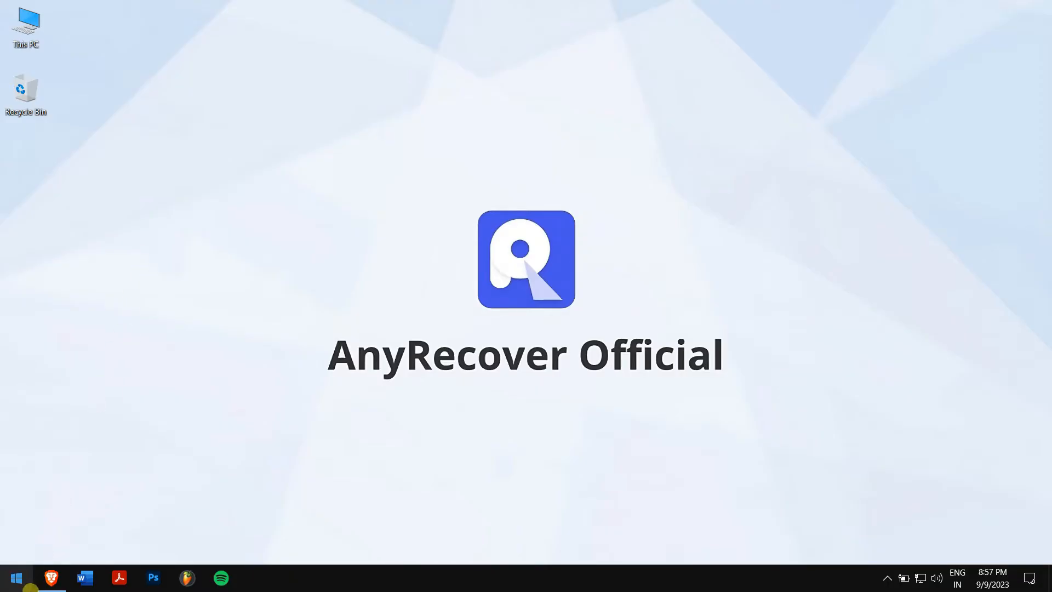
# Launch Command Prompt as administrator via the Start menu and centre its window
pyautogui.click(14, 578)
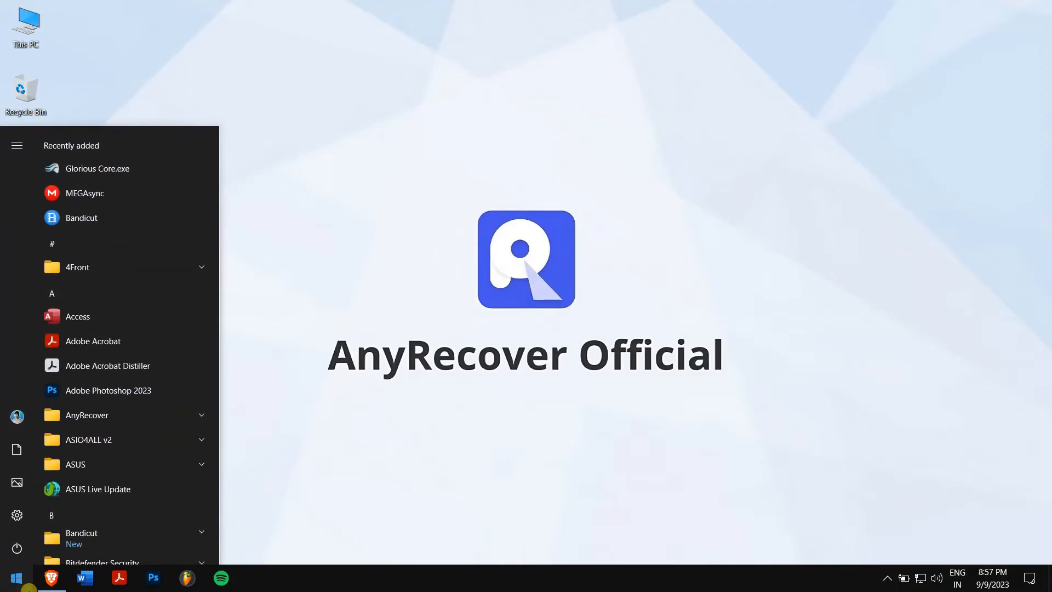
pyautogui.write('cmd')
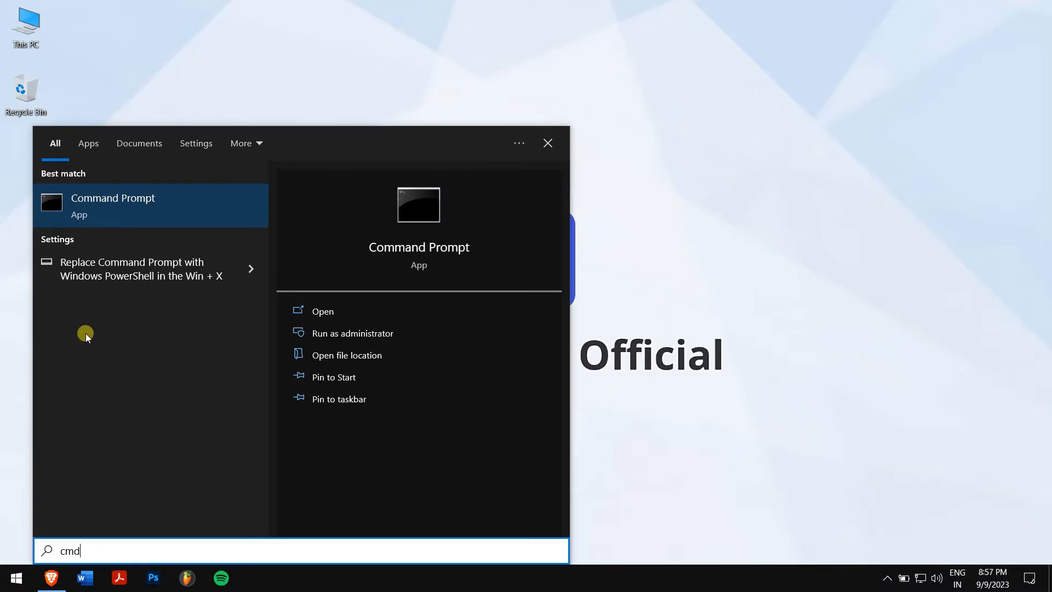
pyautogui.rightClick(113, 206)
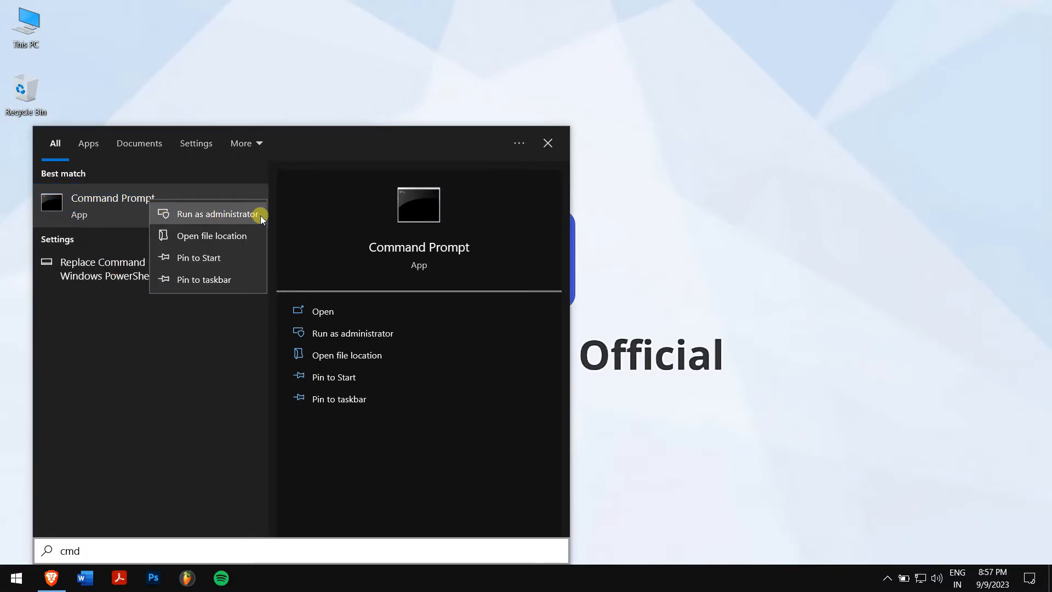
pyautogui.click(217, 213)
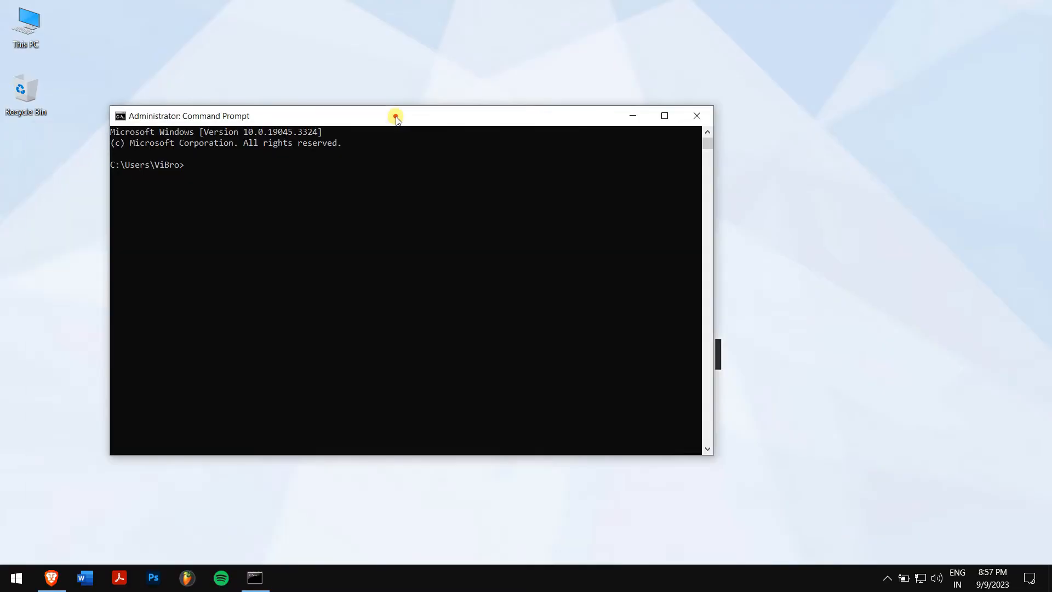
pyautogui.moveTo(396, 115); pyautogui.dragTo(510, 120)
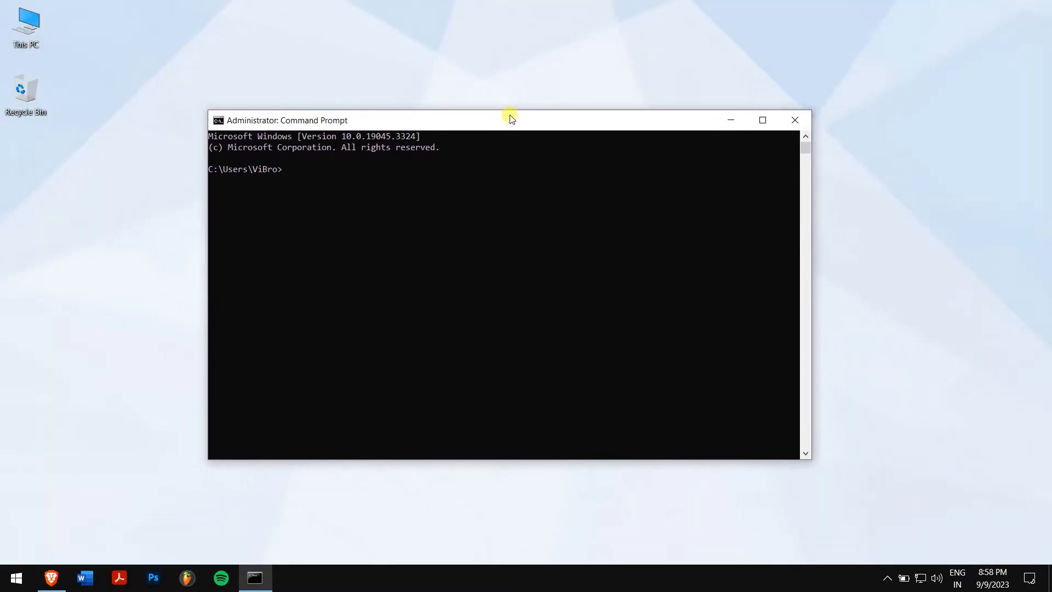
# Run chkdsk on the SD card with /f, then chkdsk F: /r, finding no problems
pyautogui.write('chkdsk X: /f')
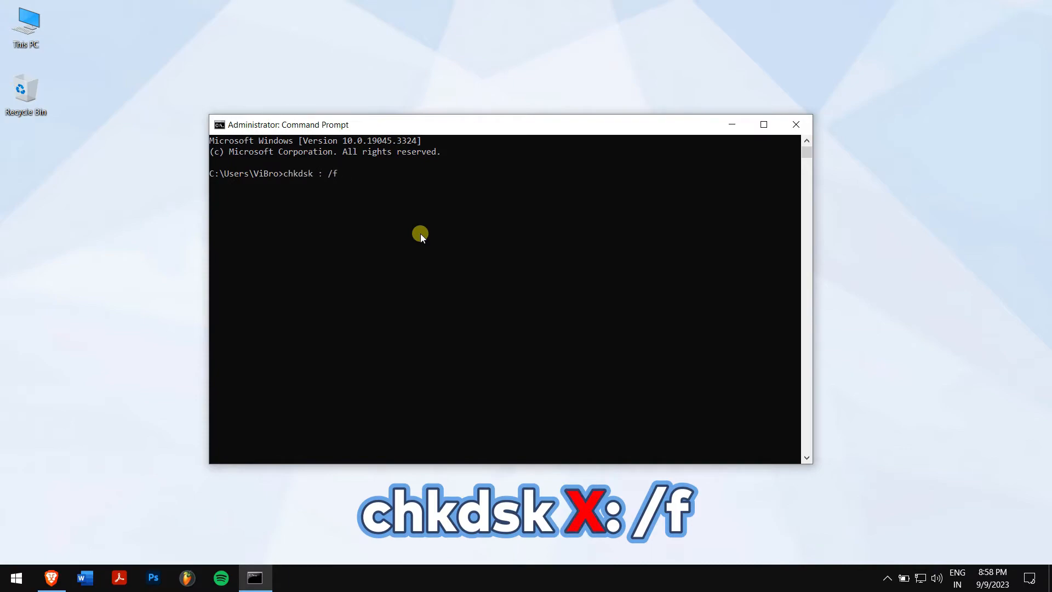
pyautogui.click(290, 578)
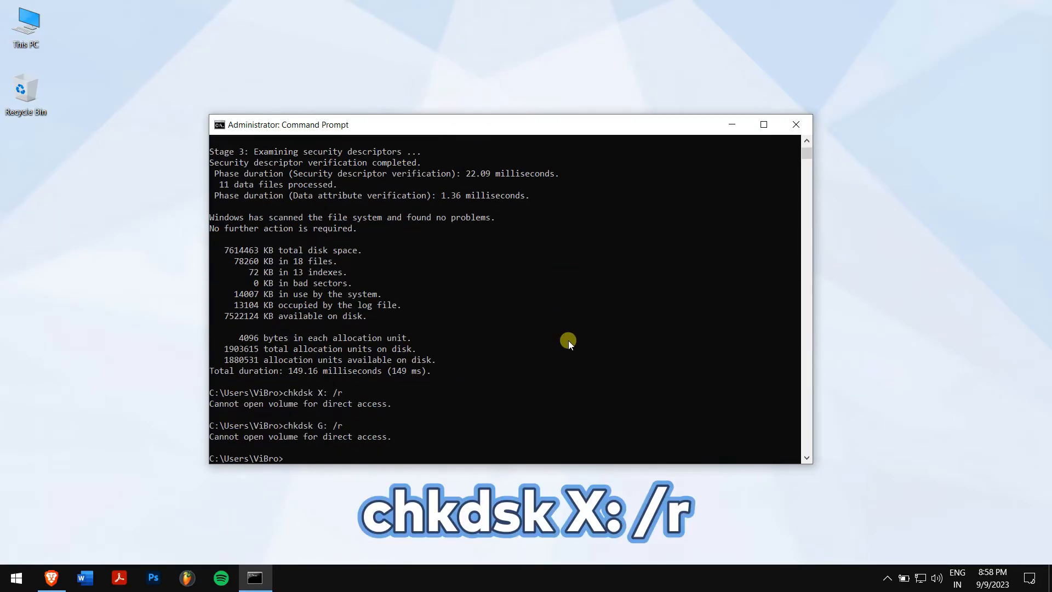
pyautogui.write('chkdsk F: /r')
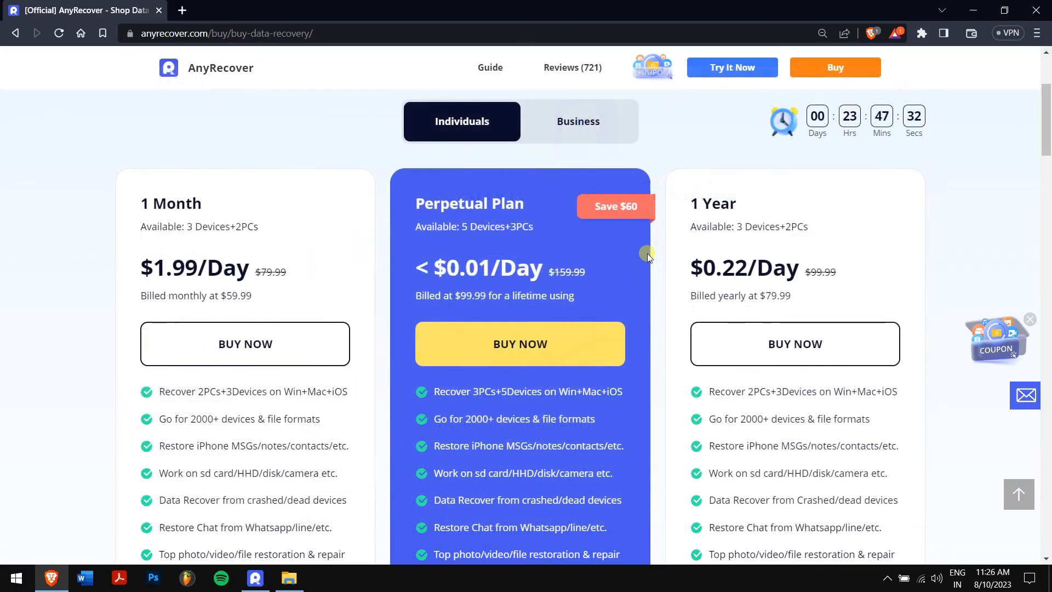
# Buy the Perpetual Plan with coupon ARYT0110 for 89.99 USD, then exit the Command Prompt
pyautogui.click(520, 343)
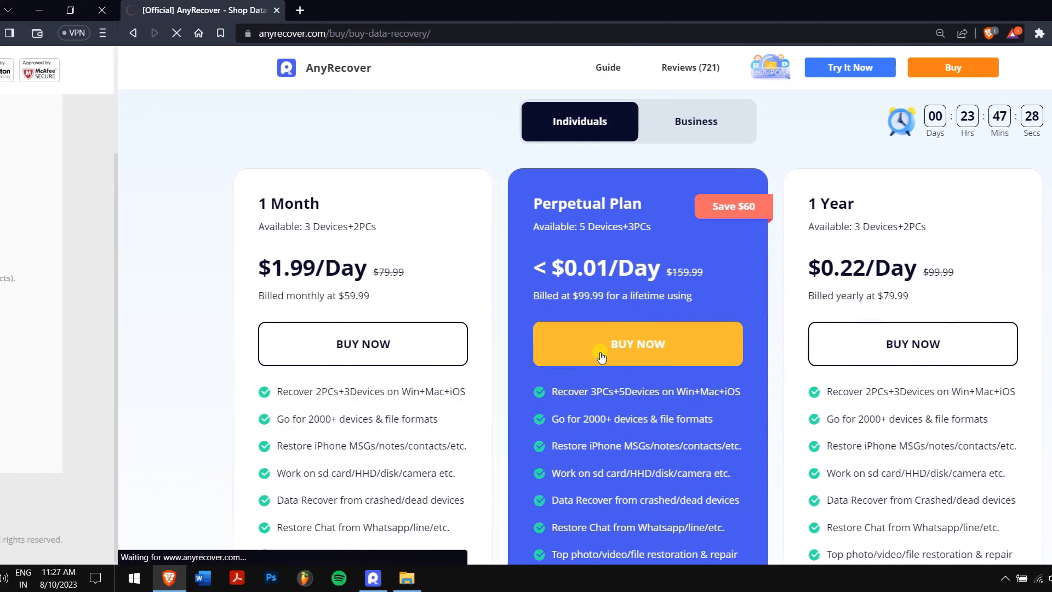
pyautogui.click(637, 343)
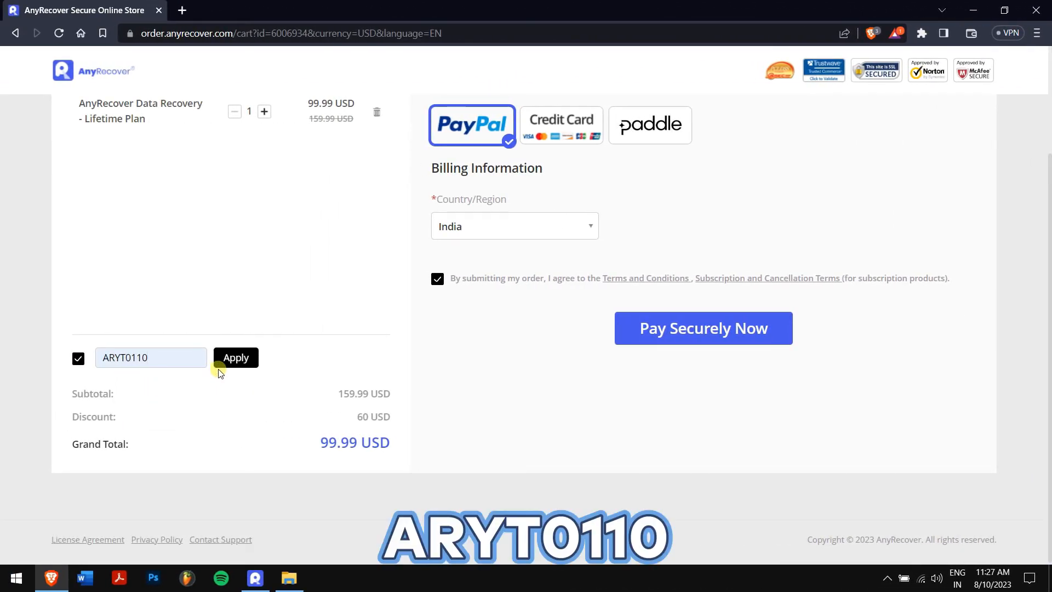
pyautogui.click(234, 357)
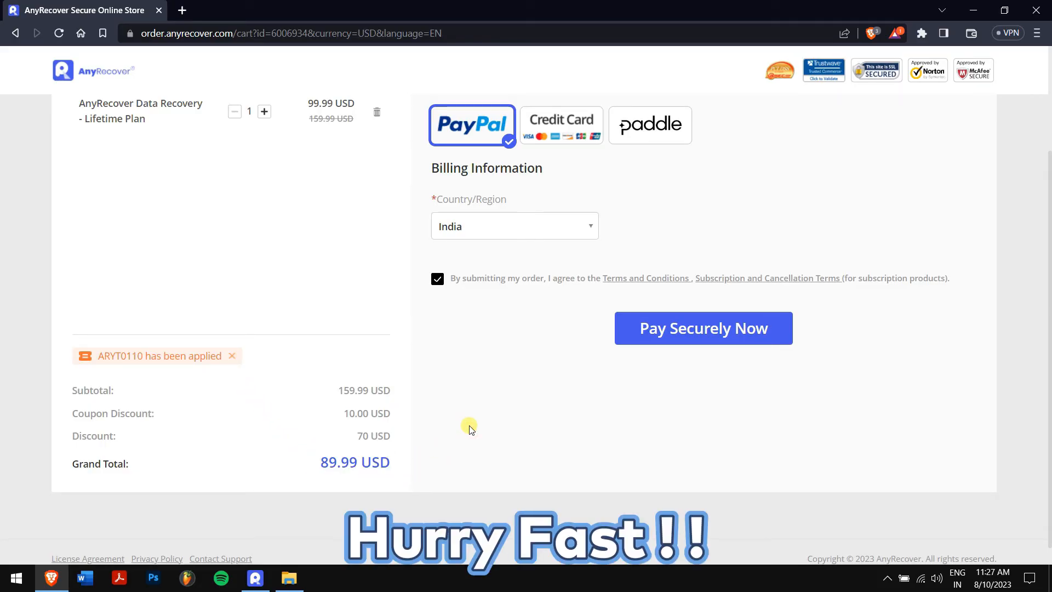
pyautogui.click(254, 578)
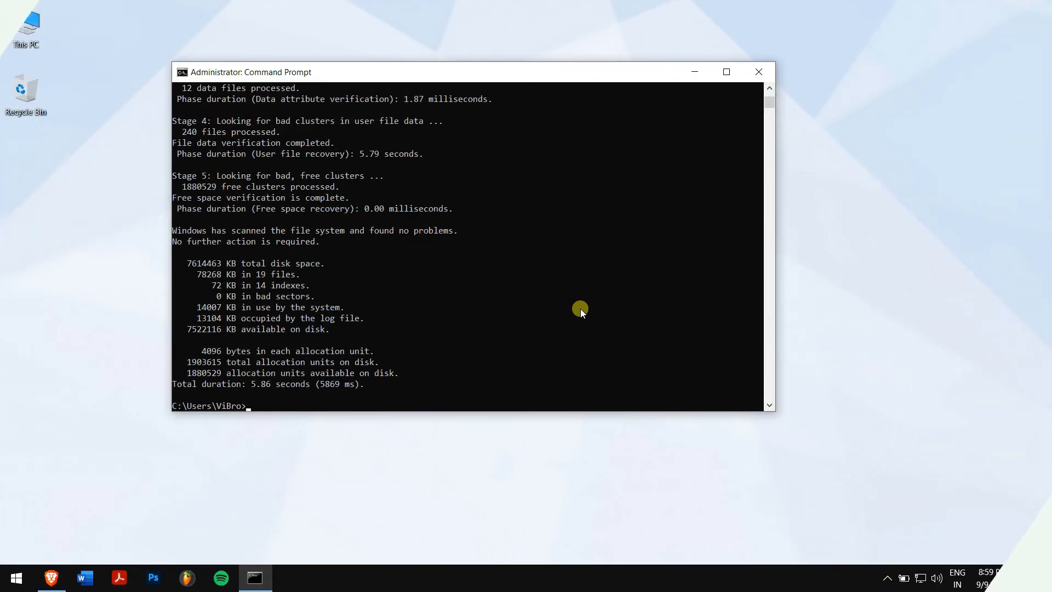
pyautogui.write('exit')
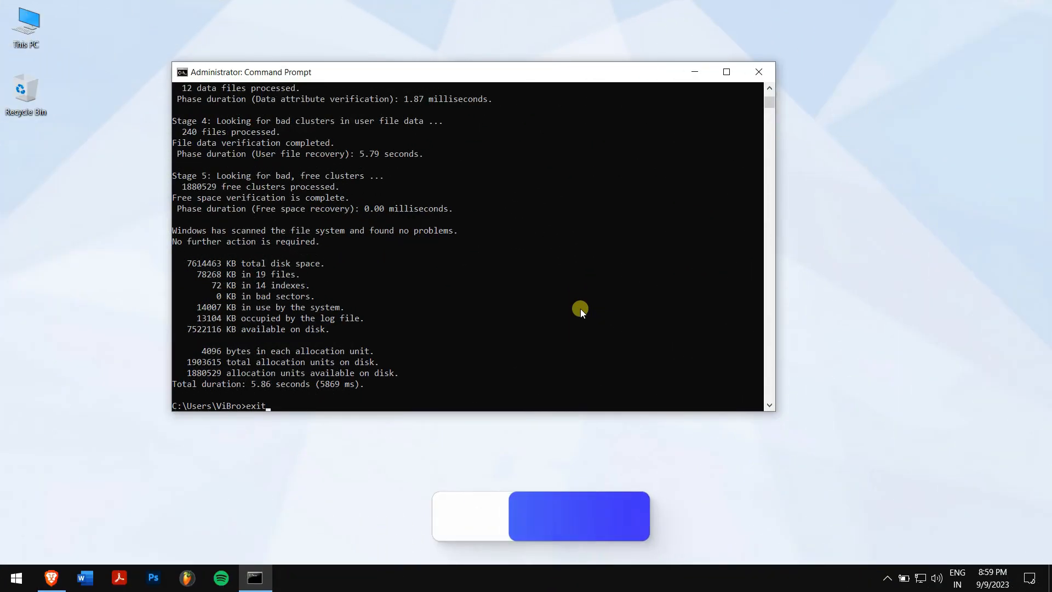